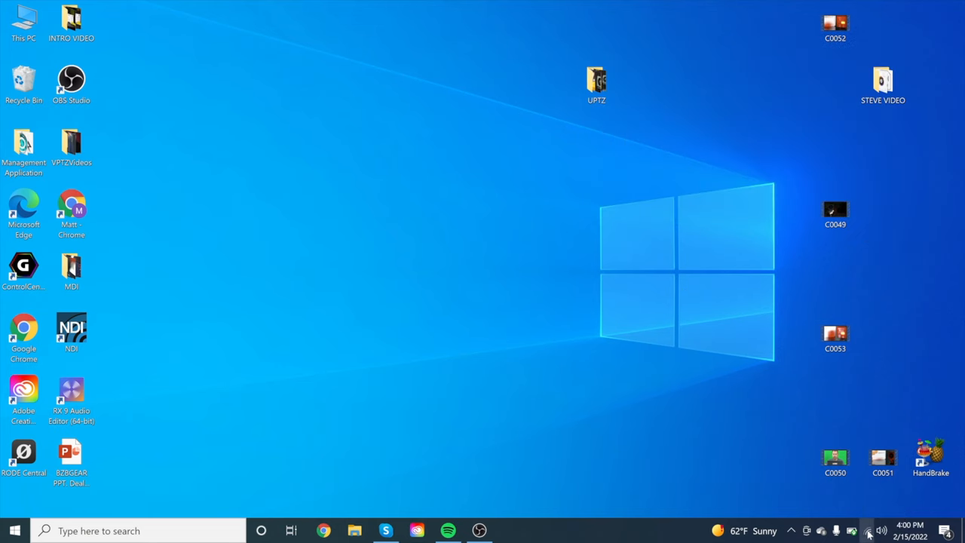
Connect to ScreenSharing BFBC74BC with Connect automatically unchecked, entering the key and answering the discoverability prompt.
left_click(869, 530)
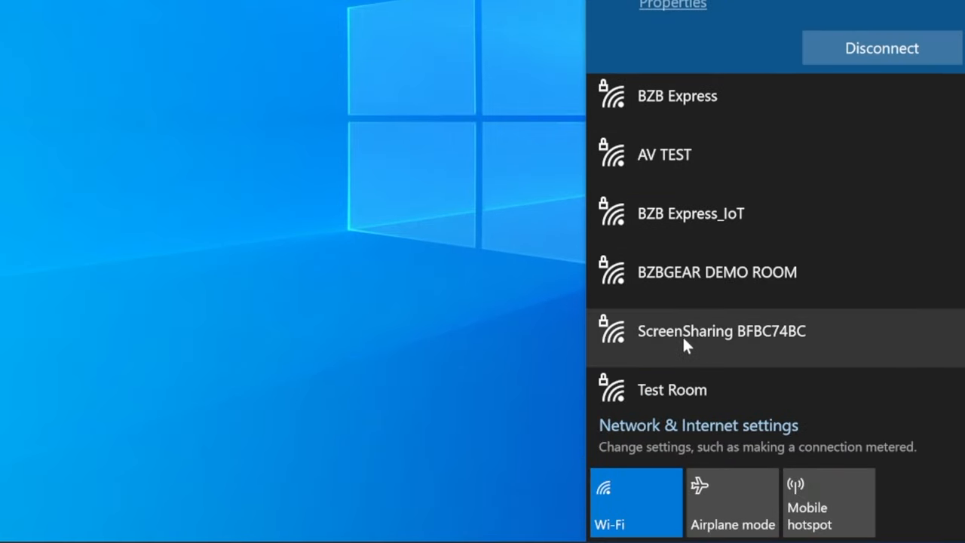
left_click(721, 330)
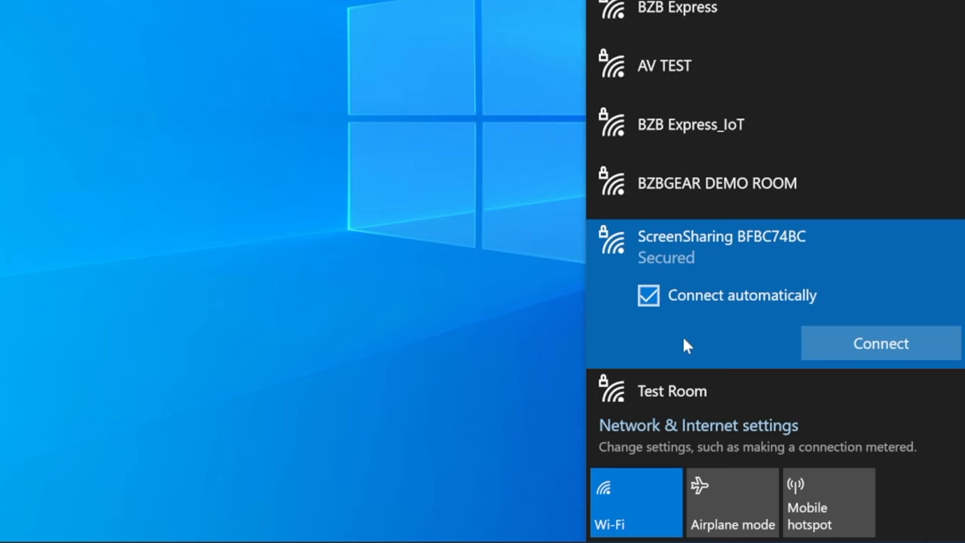
left_click(648, 294)
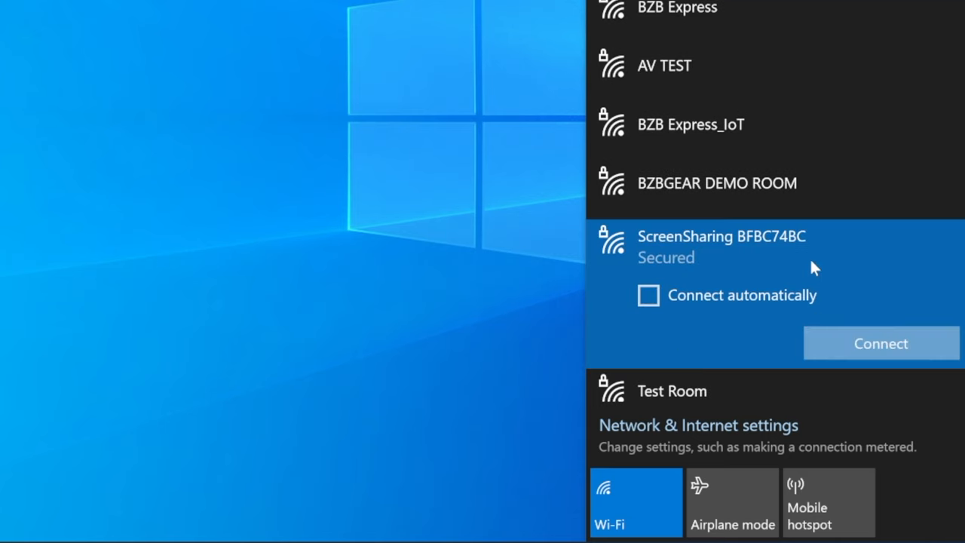
left_click(881, 343)
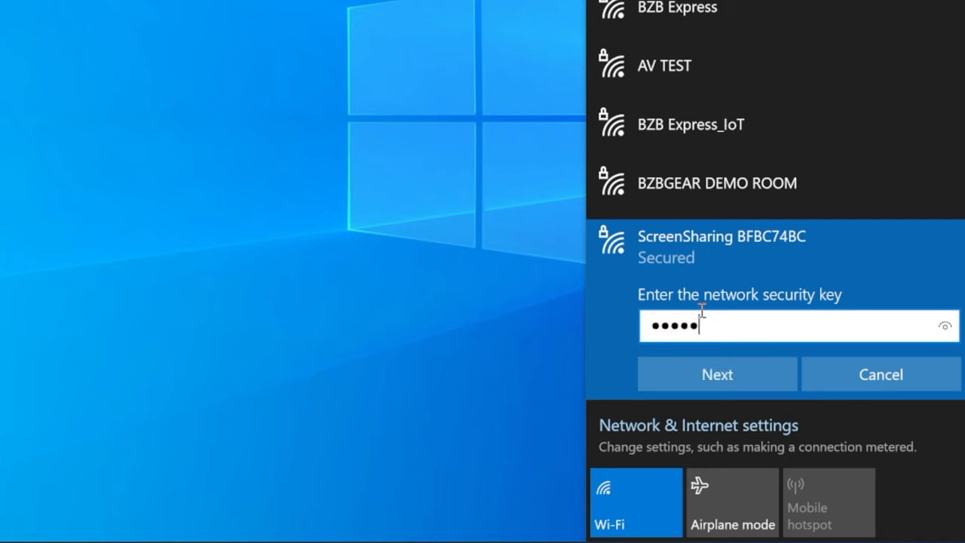
left_click(716, 373)
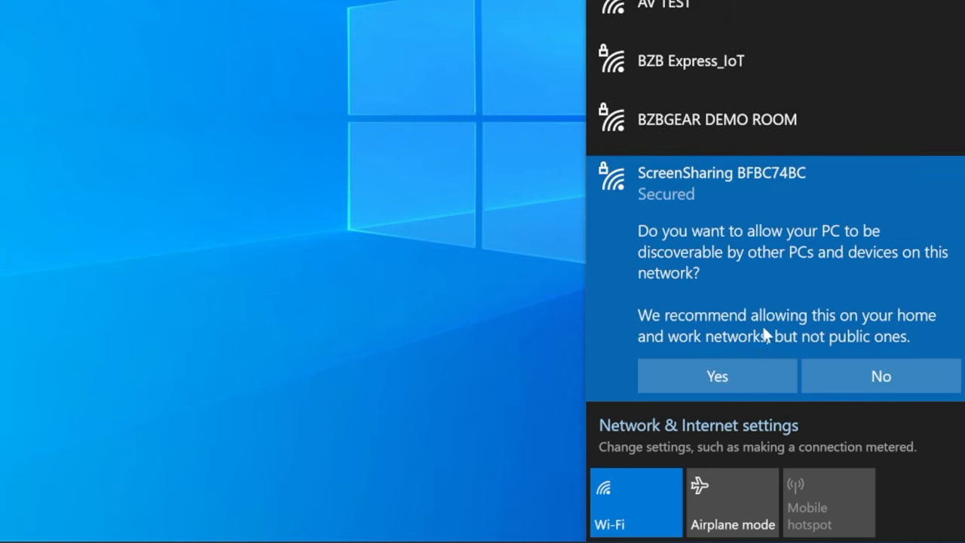
left_click(716, 375)
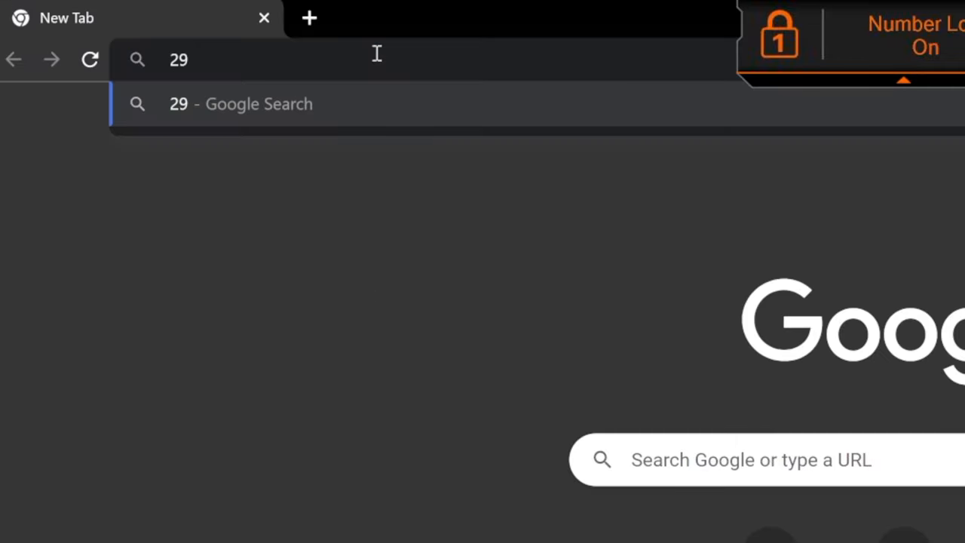
Load the dongle's settings page at 192.168.203.1 in the address bar.
type("1")
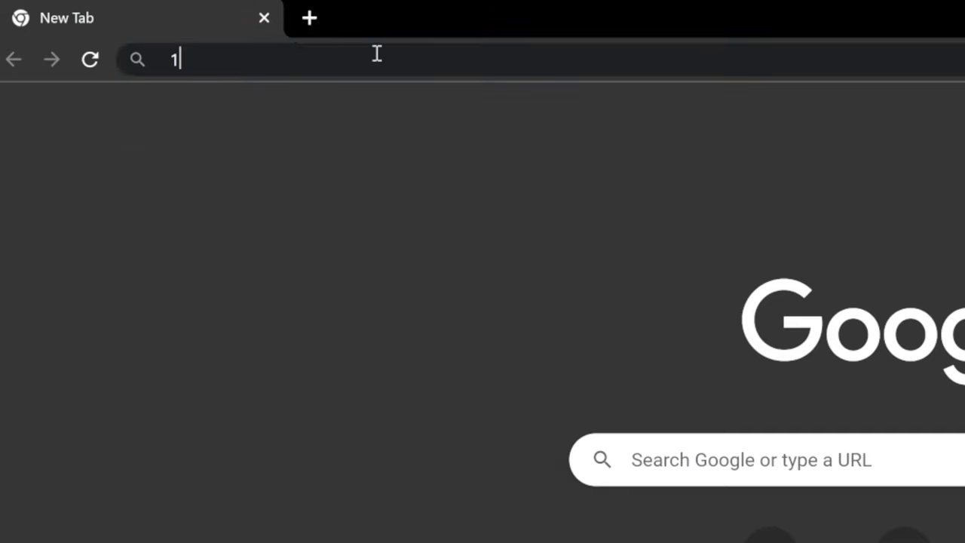
type("92.168.203.1/index.html")
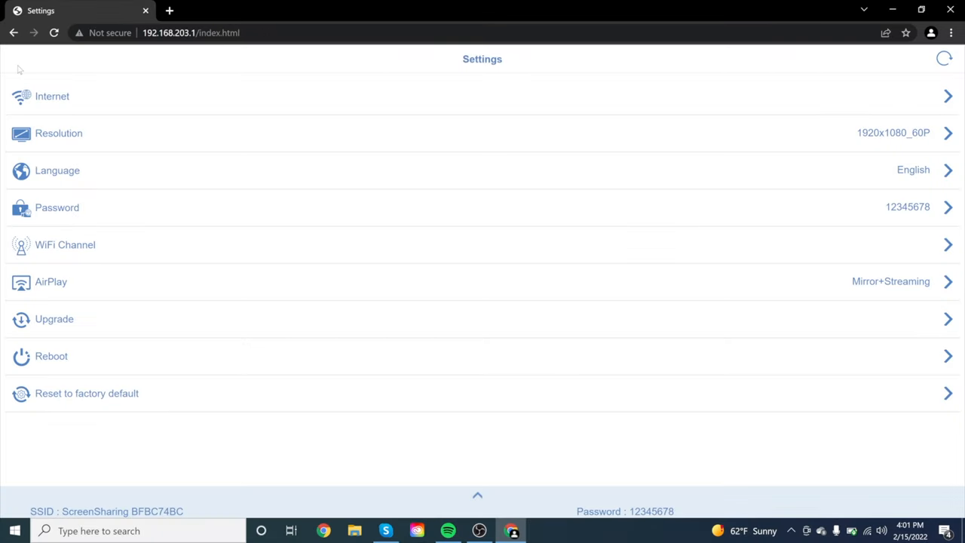
mouse_move(99, 105)
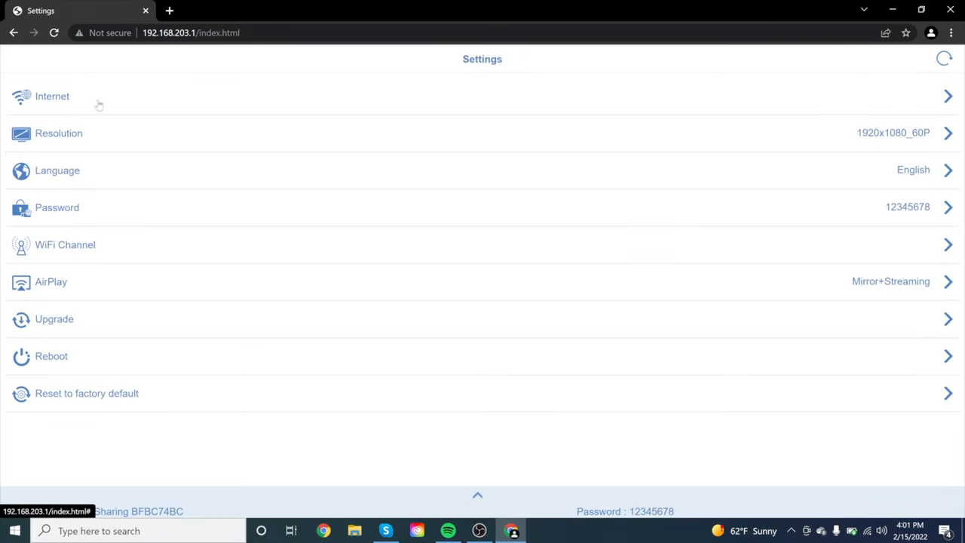
mouse_move(88, 267)
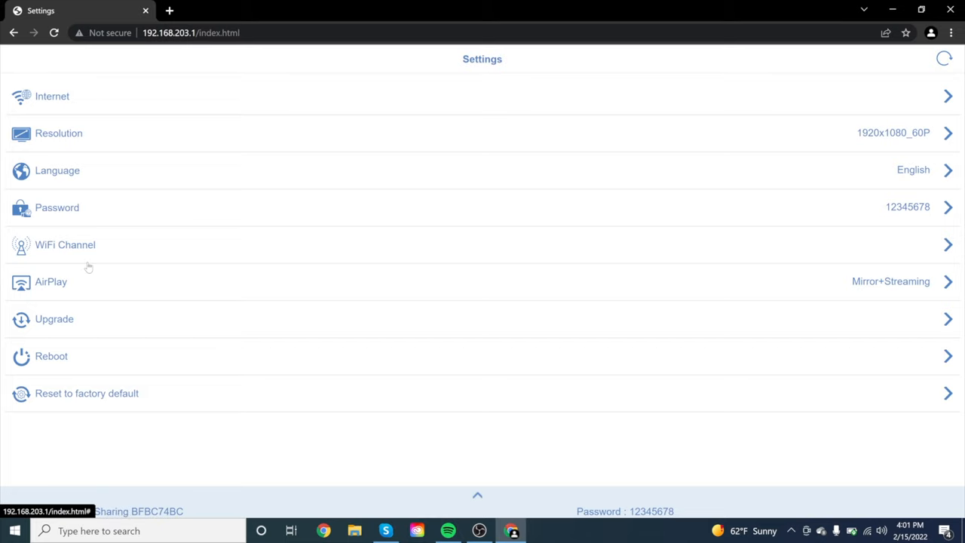
mouse_move(68, 82)
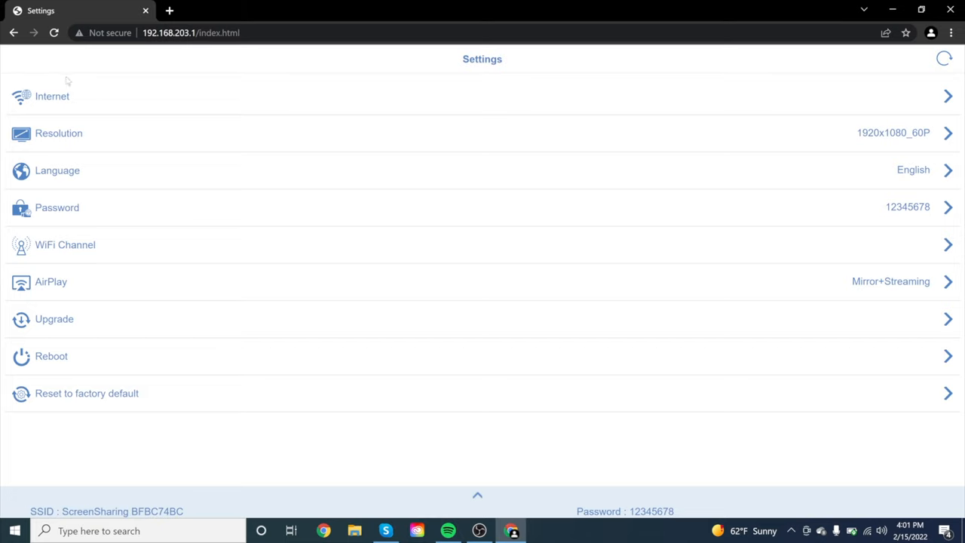
From the Internet page's Wi-Fi list, join the dongle to Test Room with its password.
left_click(51, 96)
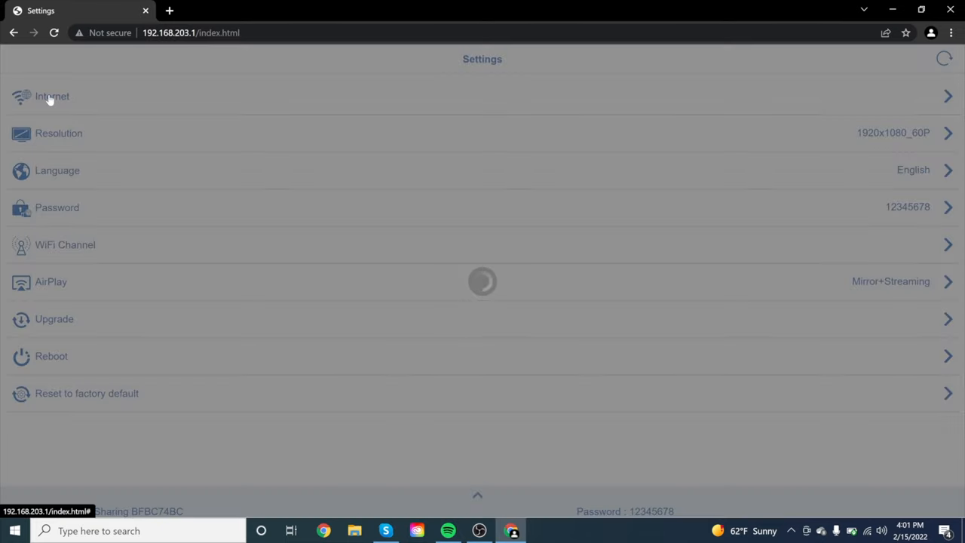
left_click(51, 97)
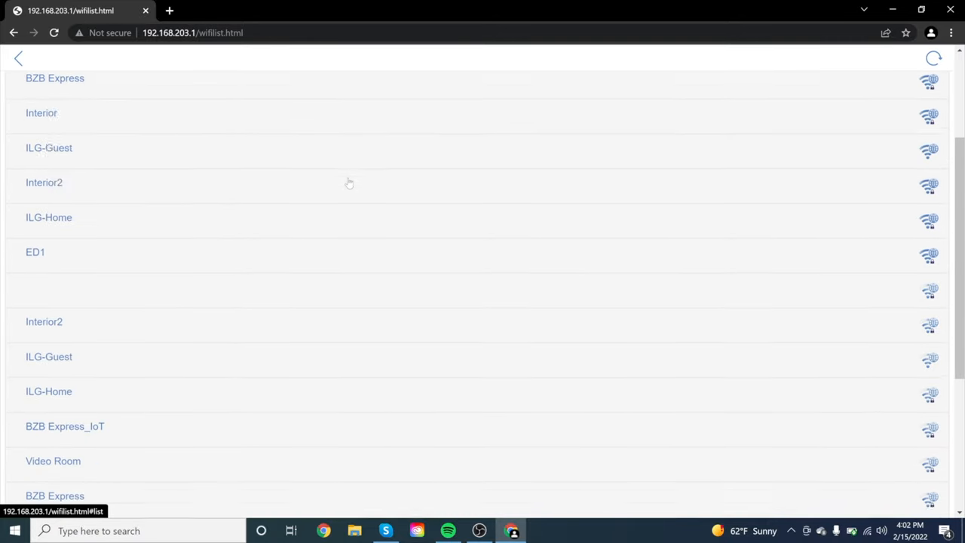
scroll("down", 3)
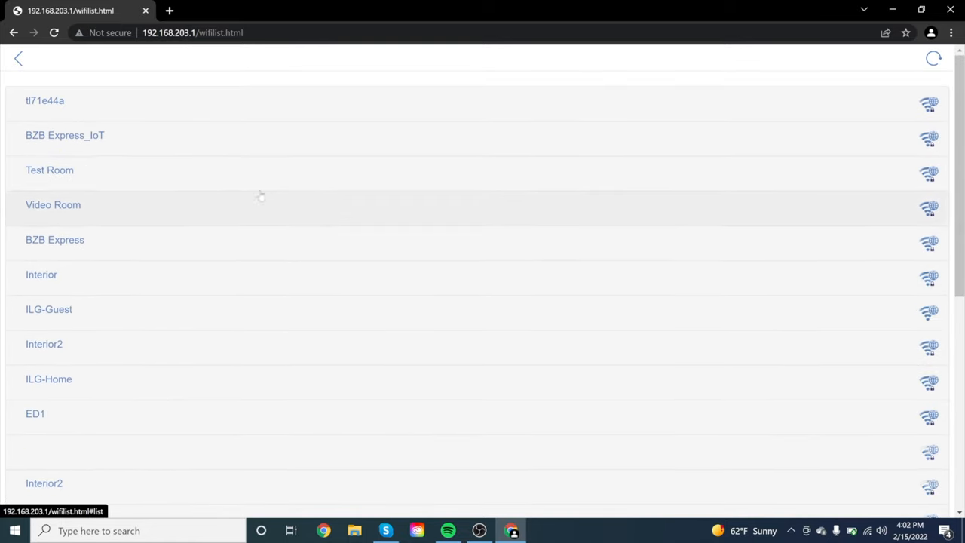
left_click(49, 169)
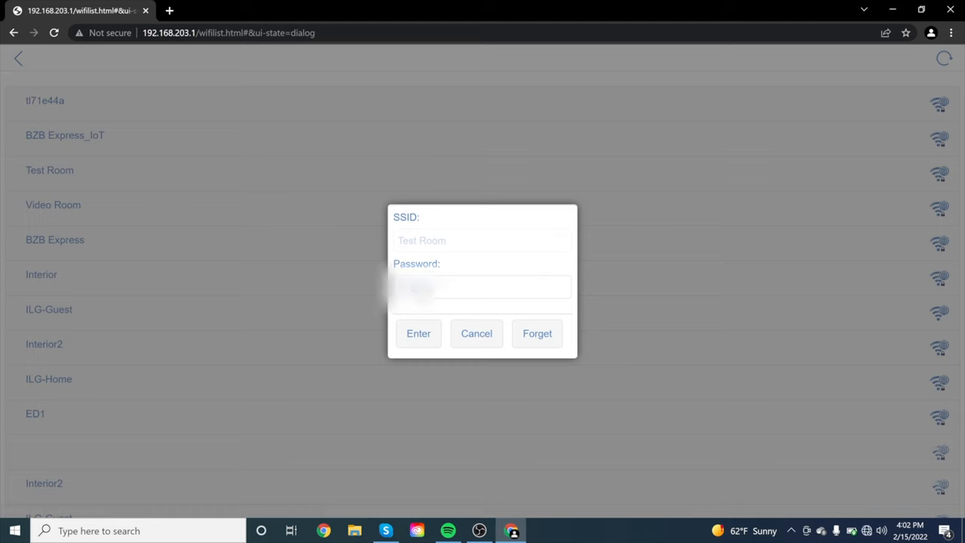
left_click(476, 333)
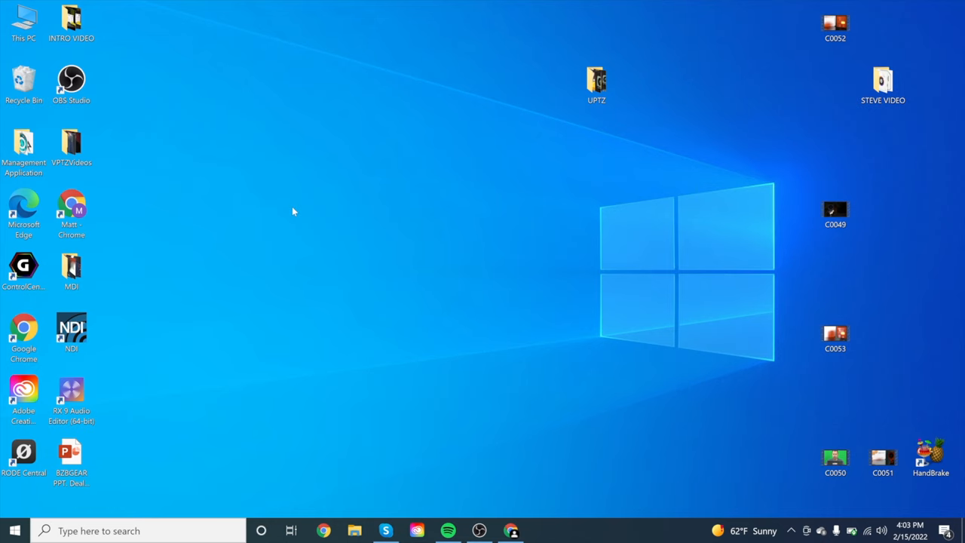
From Display settings' Multiple displays, connect to the ScreenSharing BFBC74BC wireless display.
right_click(293, 214)
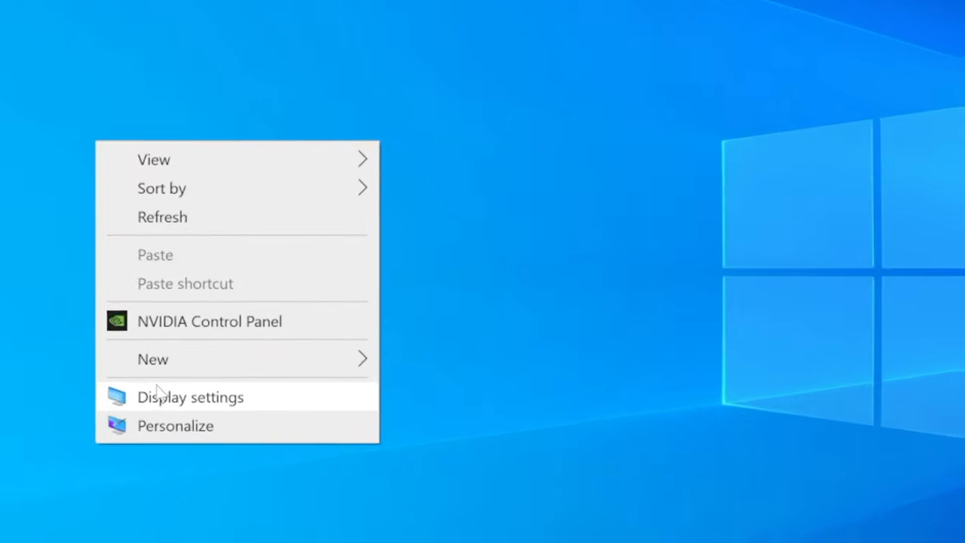
left_click(190, 397)
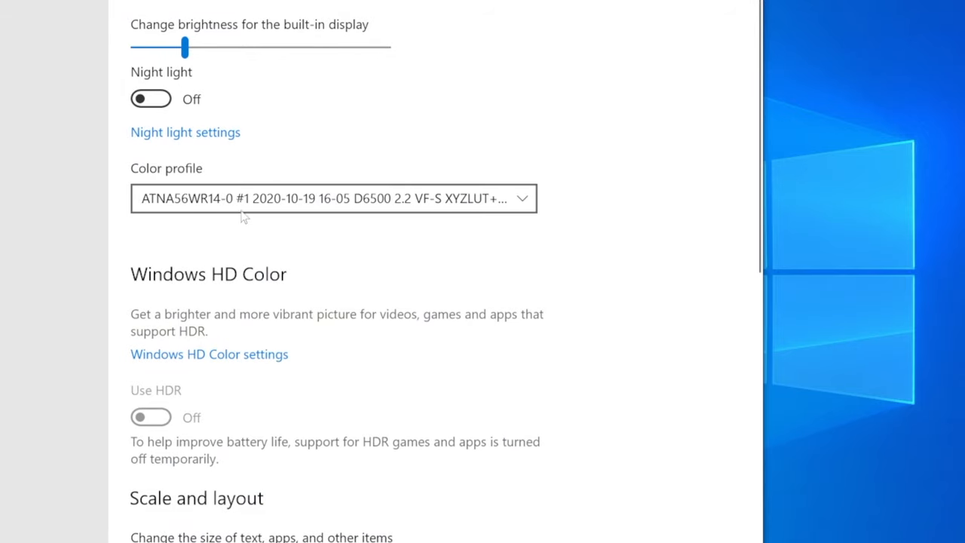
scroll("down", 3)
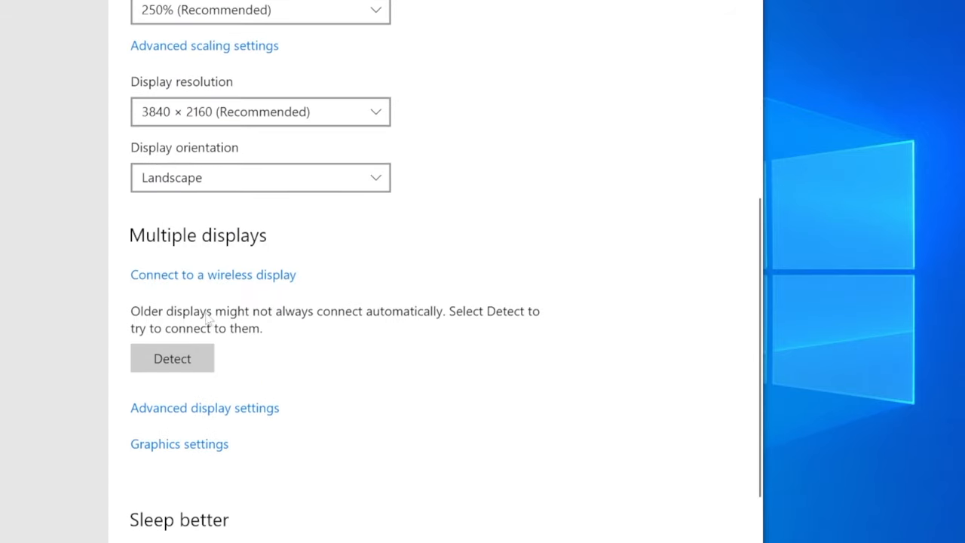
mouse_move(181, 283)
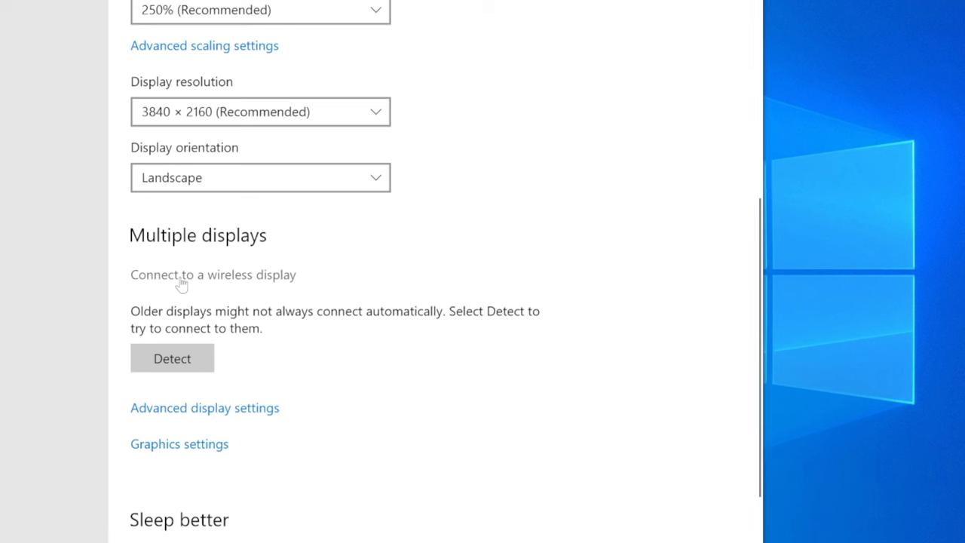
left_click(212, 275)
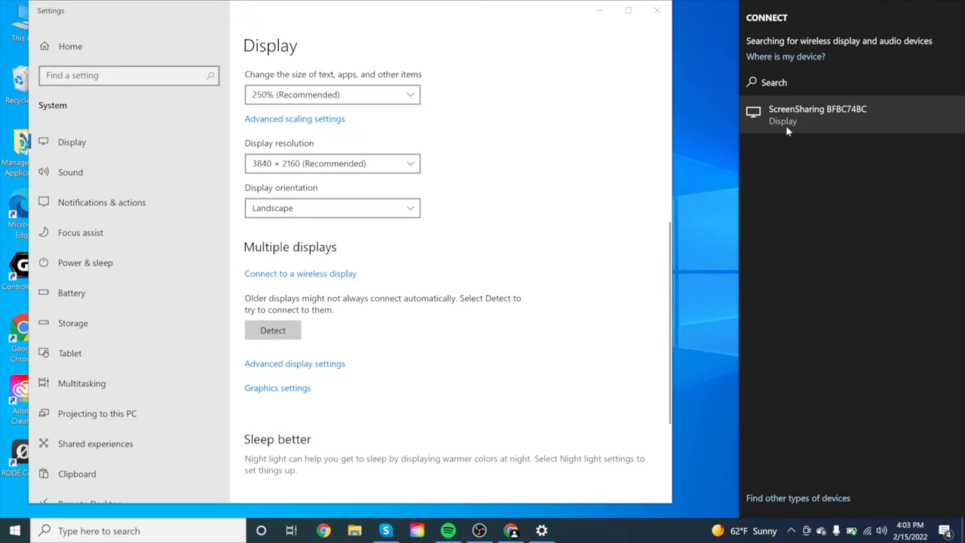
left_click(817, 115)
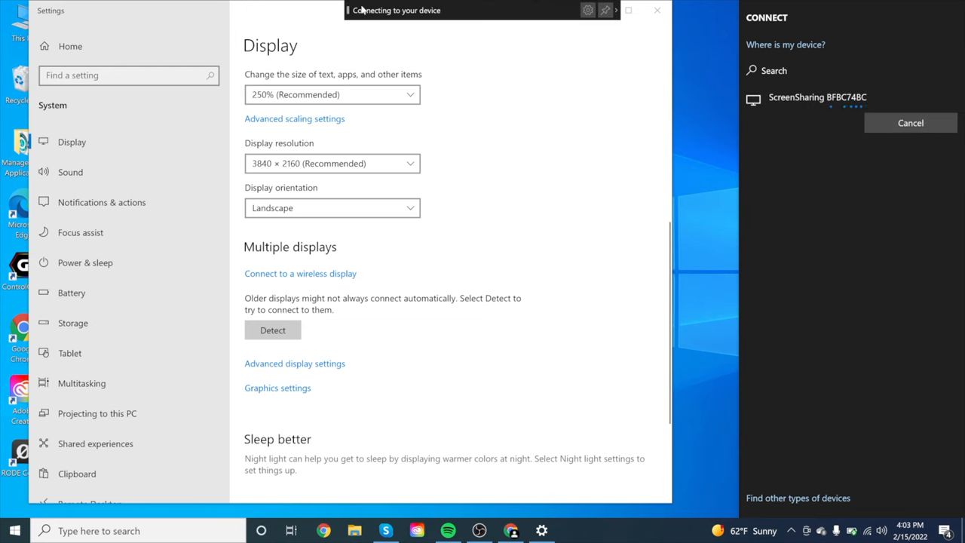
mouse_move(535, 162)
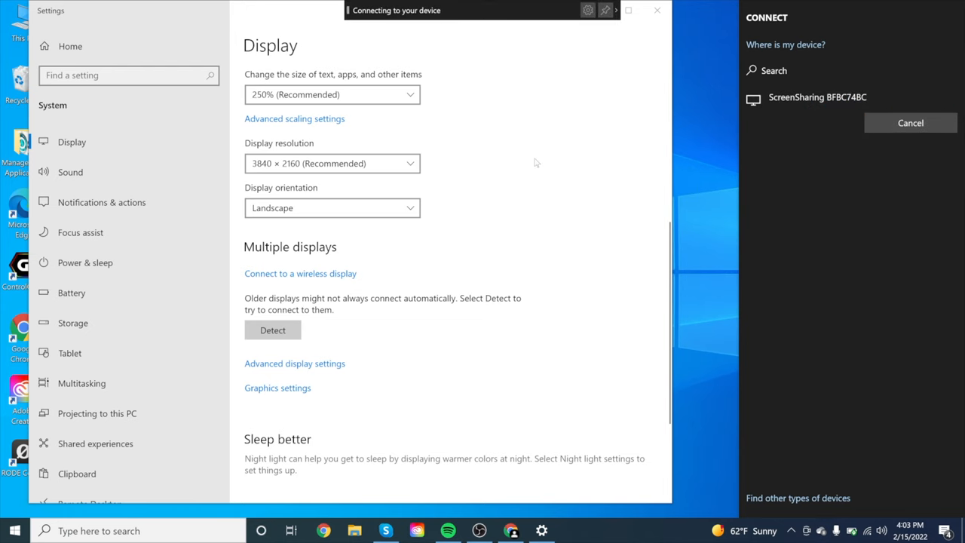